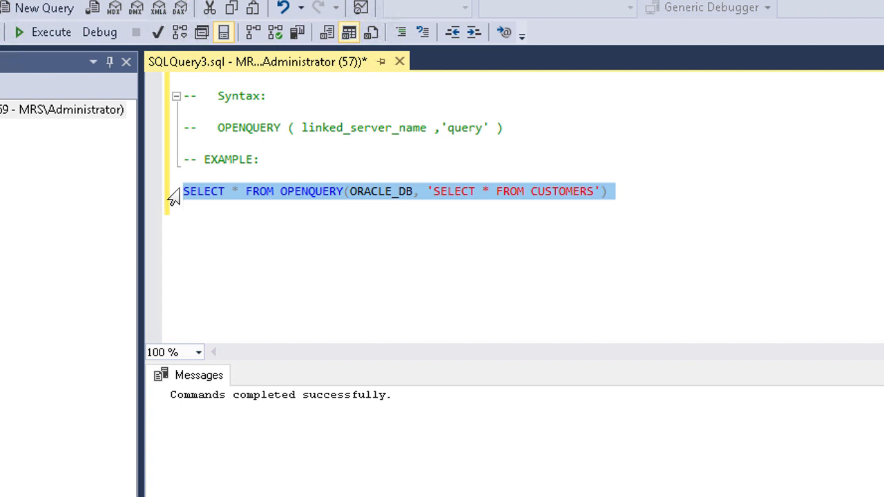
Run the OPENQUERY SELECT on the CUSTOMERS table through linked server ORACLE_DB
{"action": "left_click", "coordinate": [339, 207]}
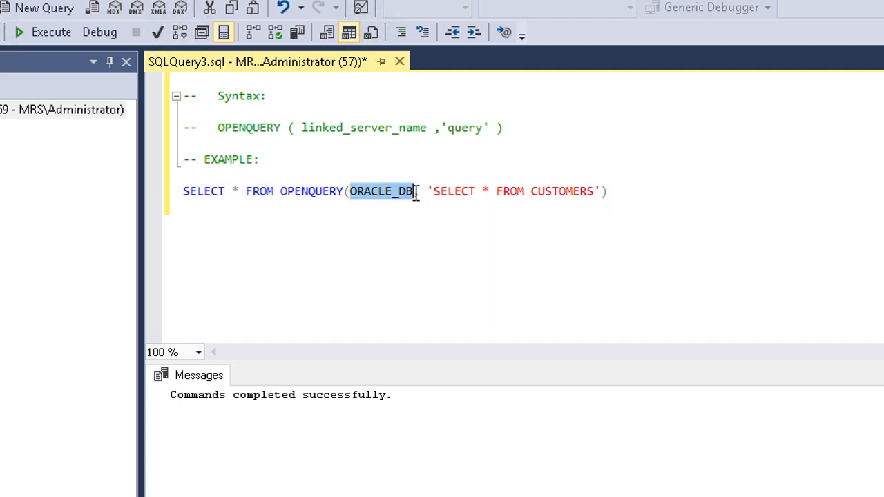
{"action": "double_click", "coordinate": [549, 190]}
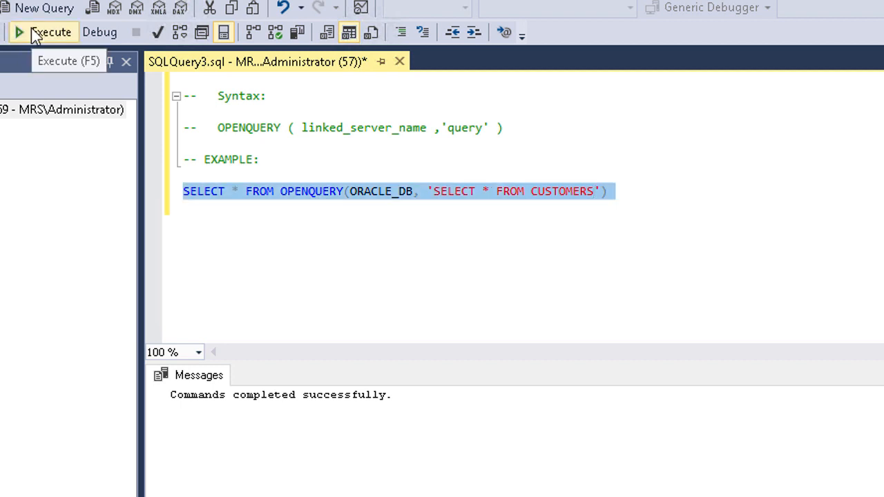
{"action": "left_click", "coordinate": [51, 32]}
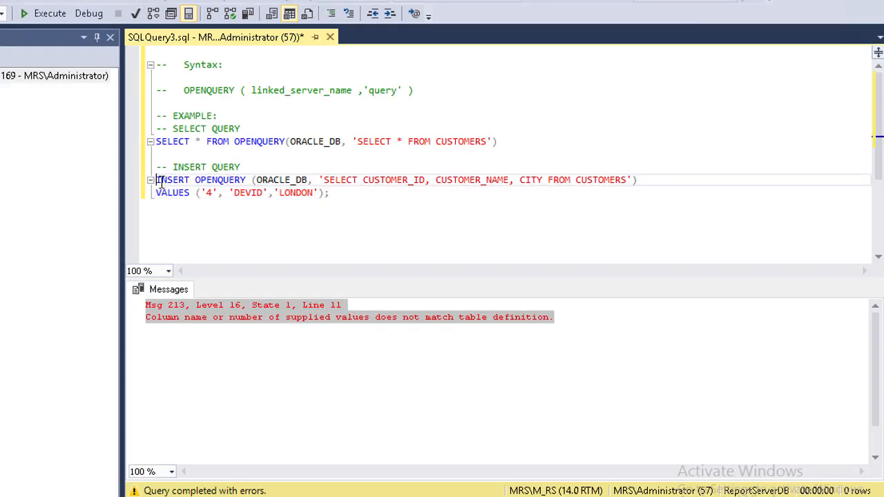
Run the INSERT for customer 4 DEVID LONDON, then rerun the SELECT to list four customers
{"action": "left_click", "coordinate": [354, 179]}
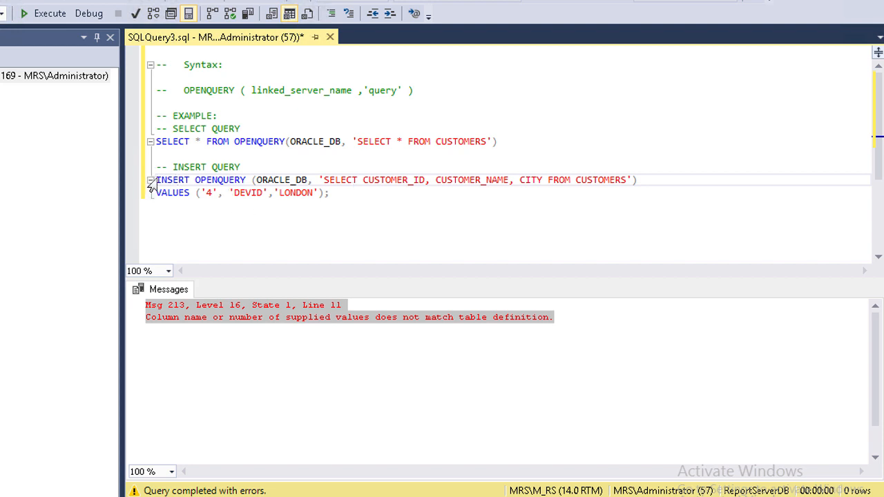
{"action": "left_click_drag", "start_coordinate": [155, 180], "coordinate": [332, 193]}
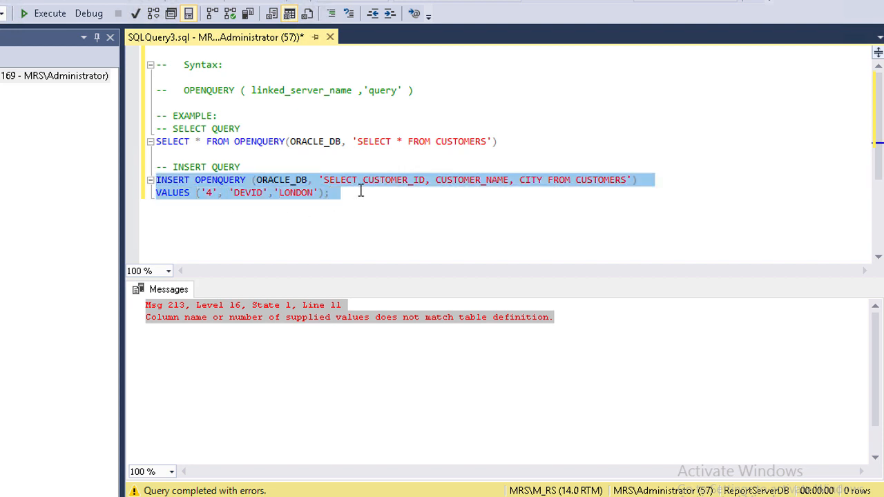
{"action": "left_click", "coordinate": [42, 13]}
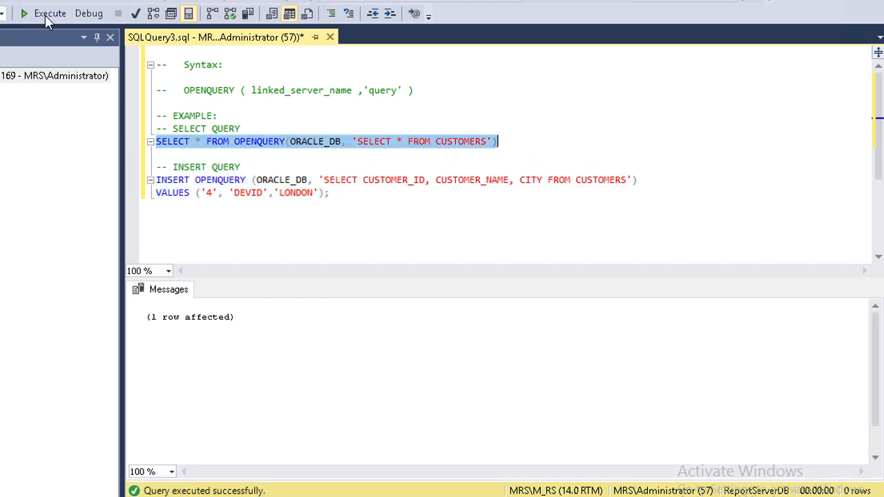
{"action": "left_click", "coordinate": [41, 14]}
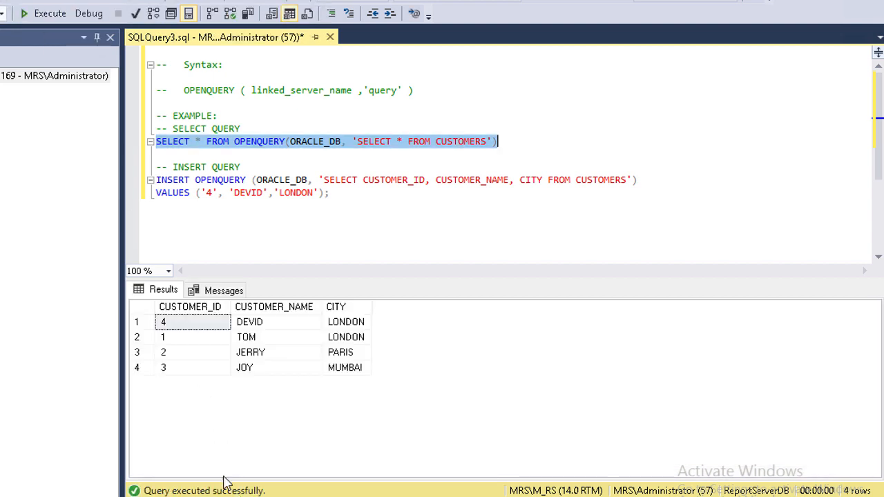
{"action": "mouse_move", "coordinate": [119, 337]}
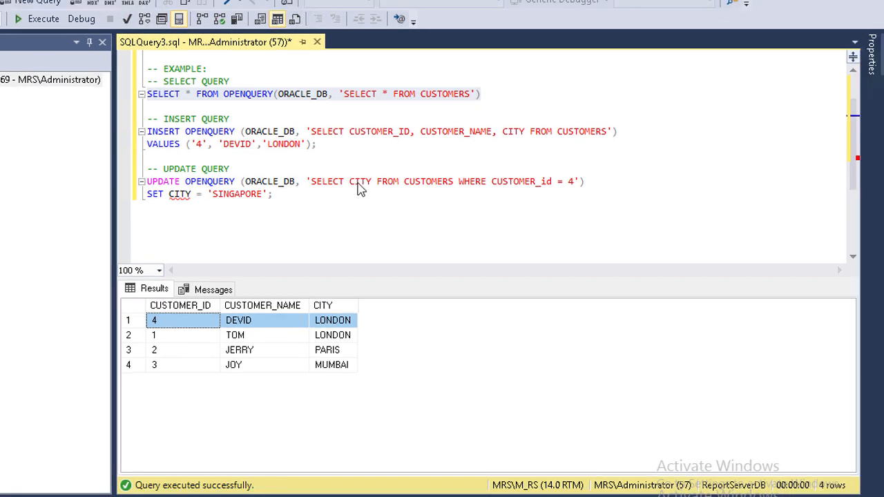
Run the UPDATE setting customer 4's city to SINGAPORE
{"action": "double_click", "coordinate": [359, 181]}
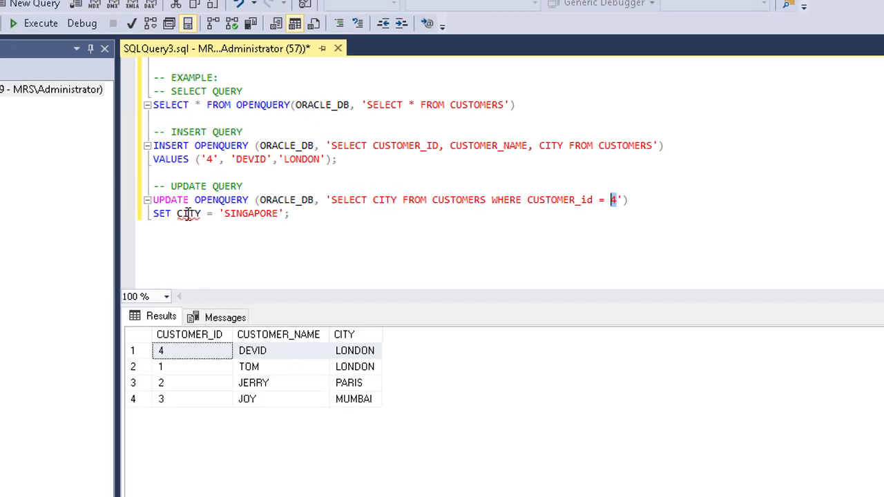
{"action": "double_click", "coordinate": [189, 213]}
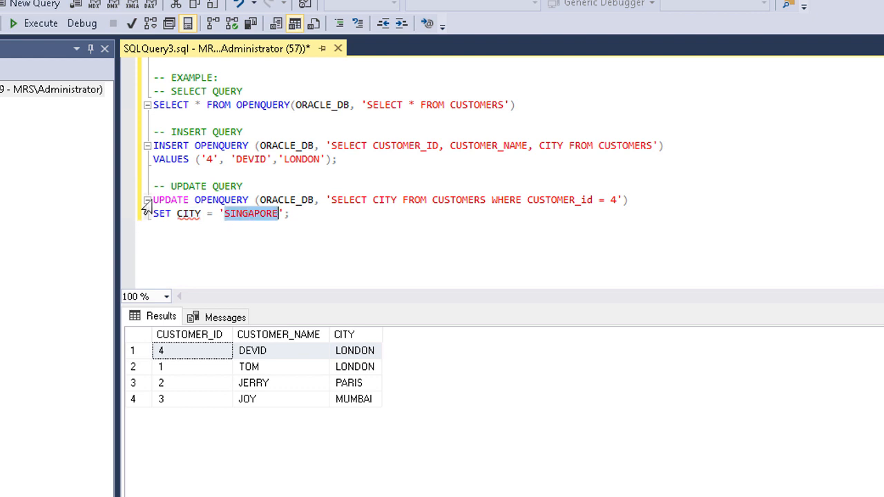
{"action": "left_click_drag", "start_coordinate": [154, 199], "coordinate": [288, 213]}
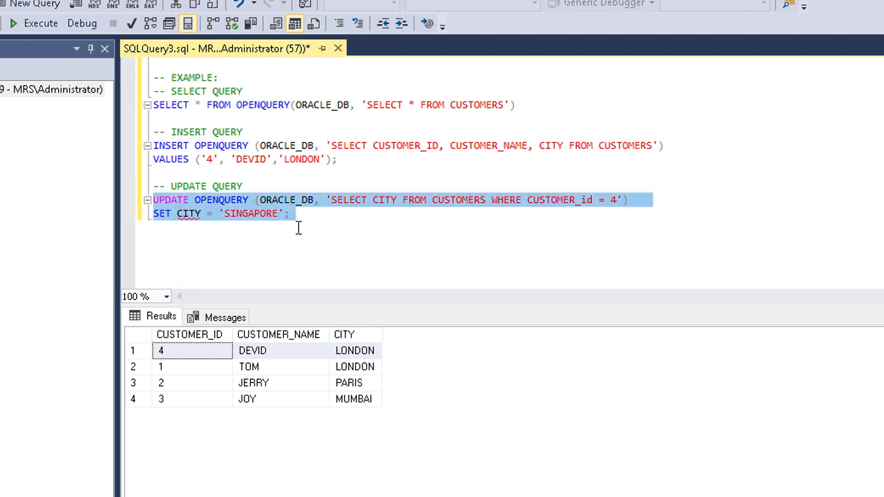
{"action": "left_click", "coordinate": [33, 22]}
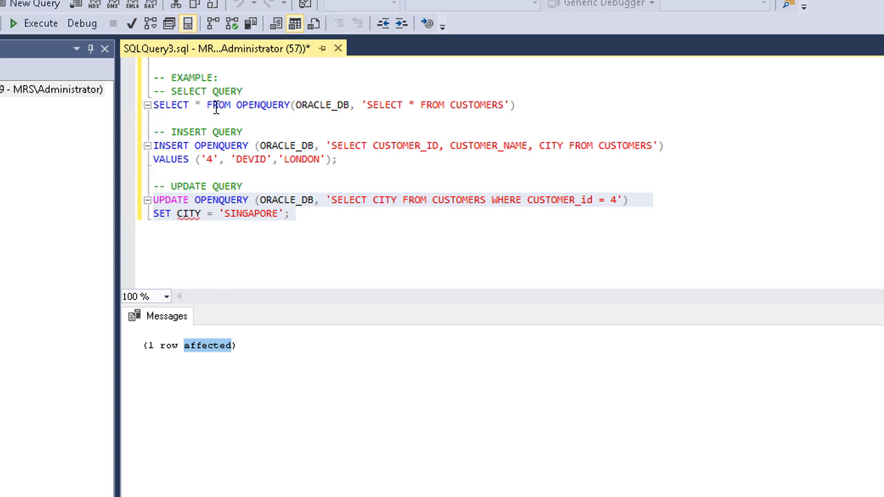
Rerun the SELECT to show DEVID now in SINGAPORE
{"action": "triple_click", "coordinate": [331, 105]}
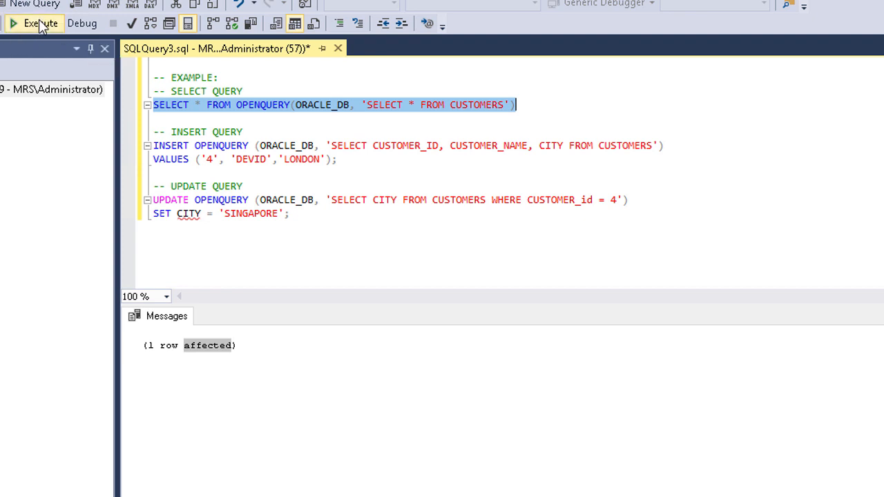
{"action": "left_click", "coordinate": [33, 23]}
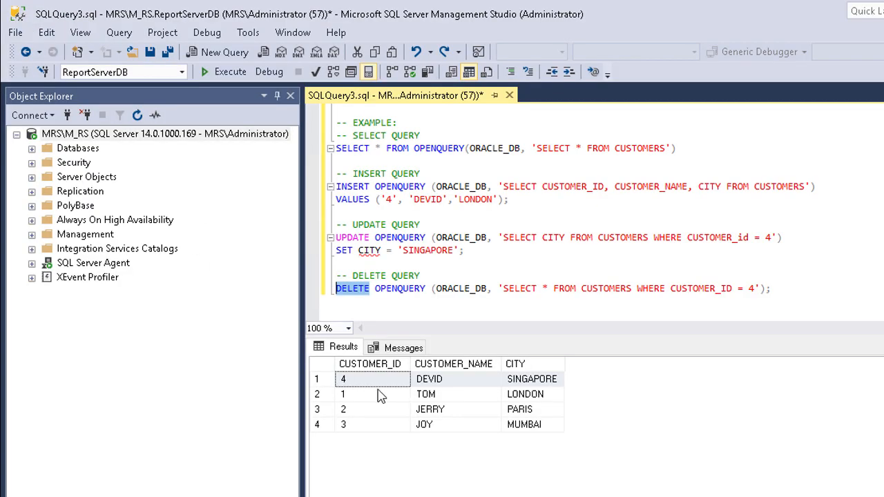
Run the DELETE for customer 4, then rerun the SELECT leaving TOM, JERRY and JOY
{"action": "left_click", "coordinate": [442, 378]}
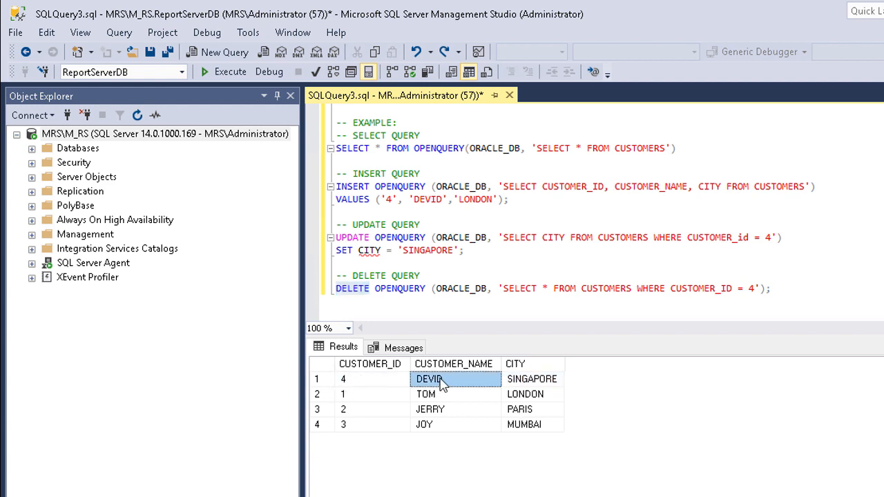
{"action": "mouse_move", "coordinate": [334, 293]}
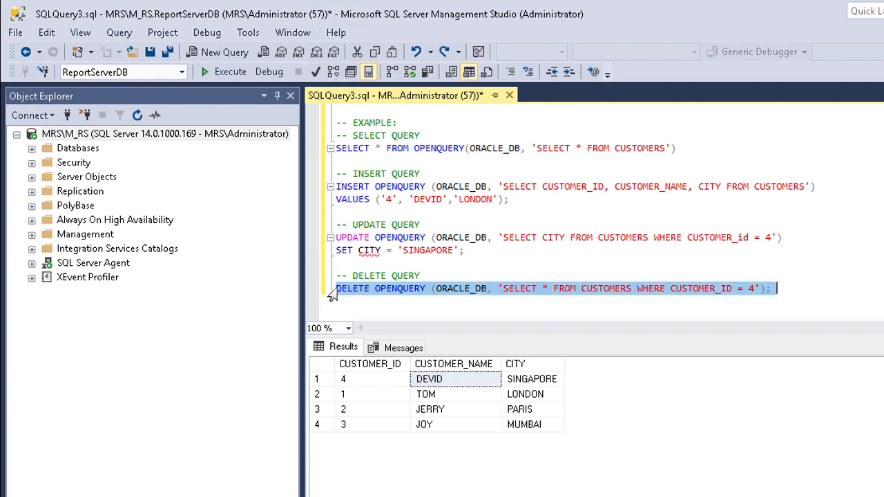
{"action": "left_click", "coordinate": [222, 71]}
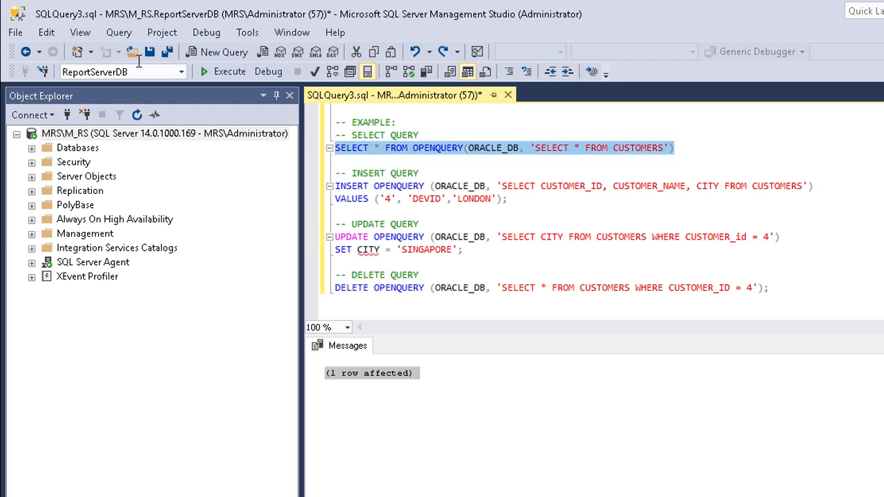
{"action": "left_click", "coordinate": [203, 71]}
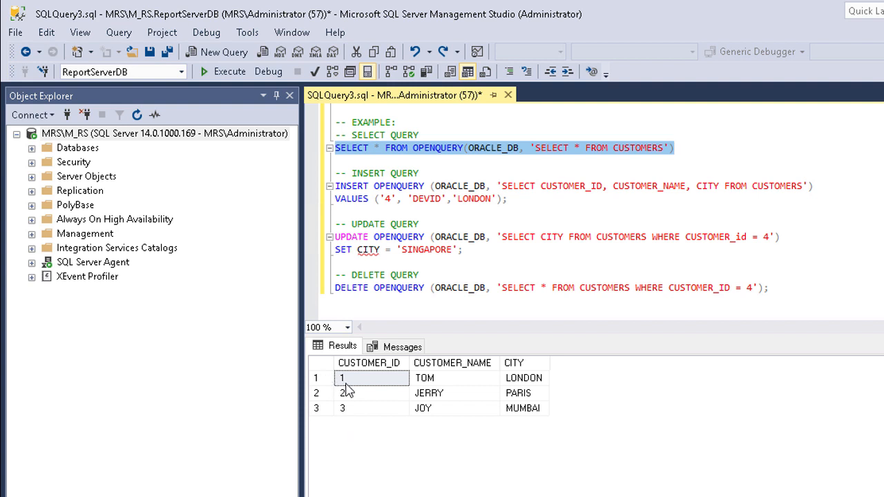
{"action": "mouse_move", "coordinate": [461, 394]}
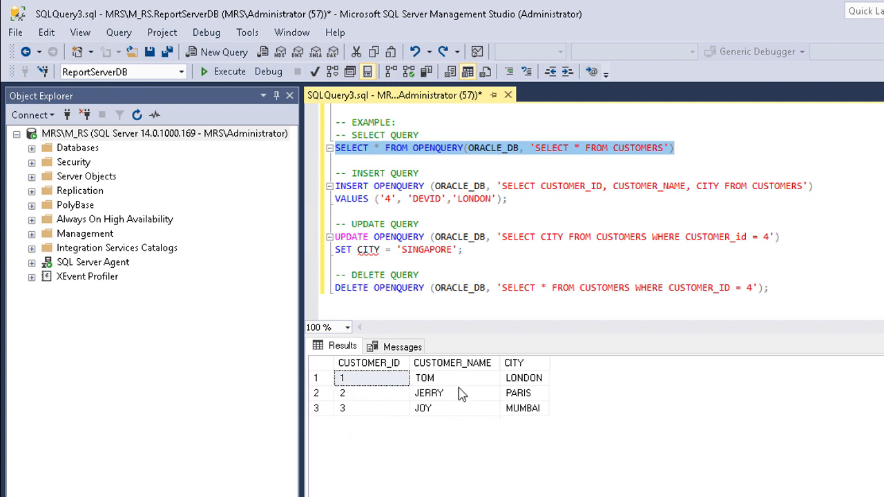